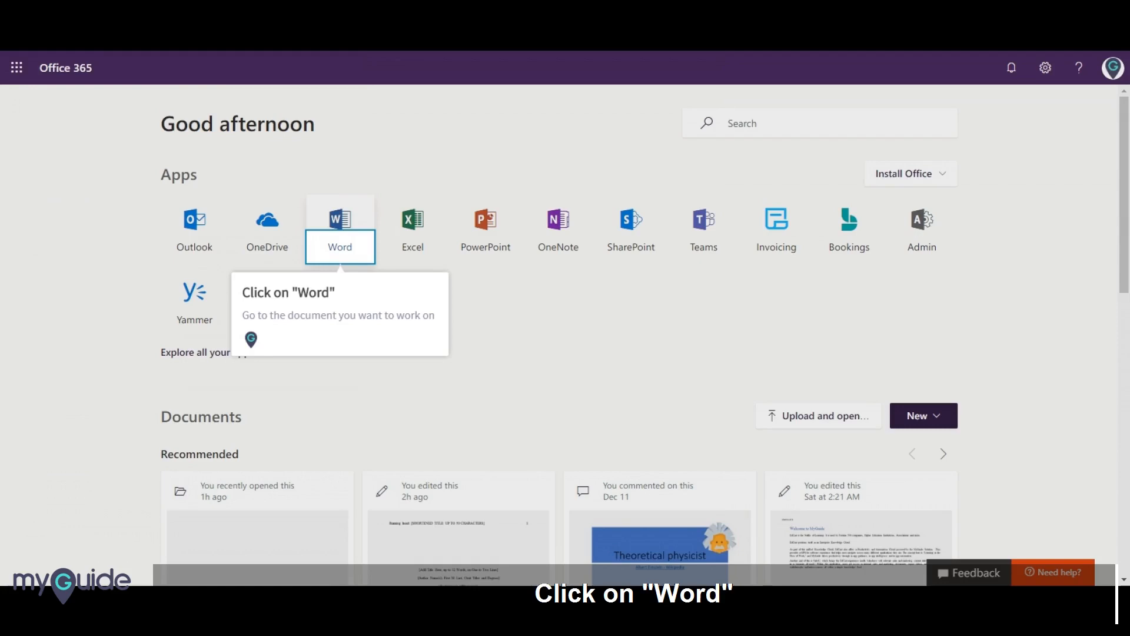
# Launch Word Online from the Office 365 home page
pyautogui.click(339, 219)
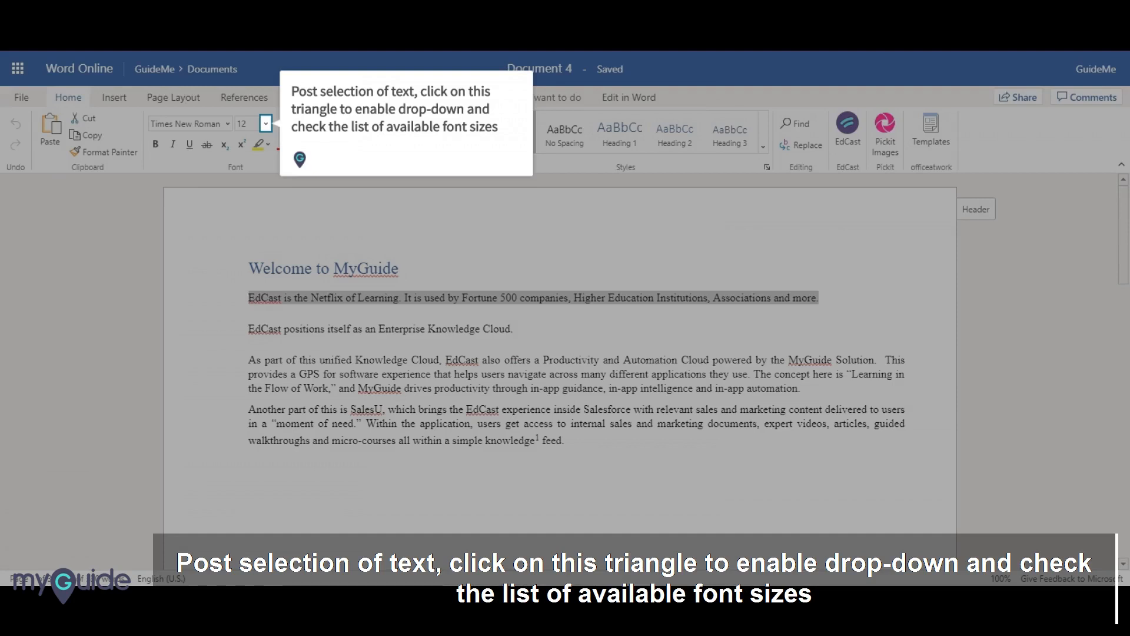
# Set the selected first EdCast paragraph to font size 36
pyautogui.click(265, 123)
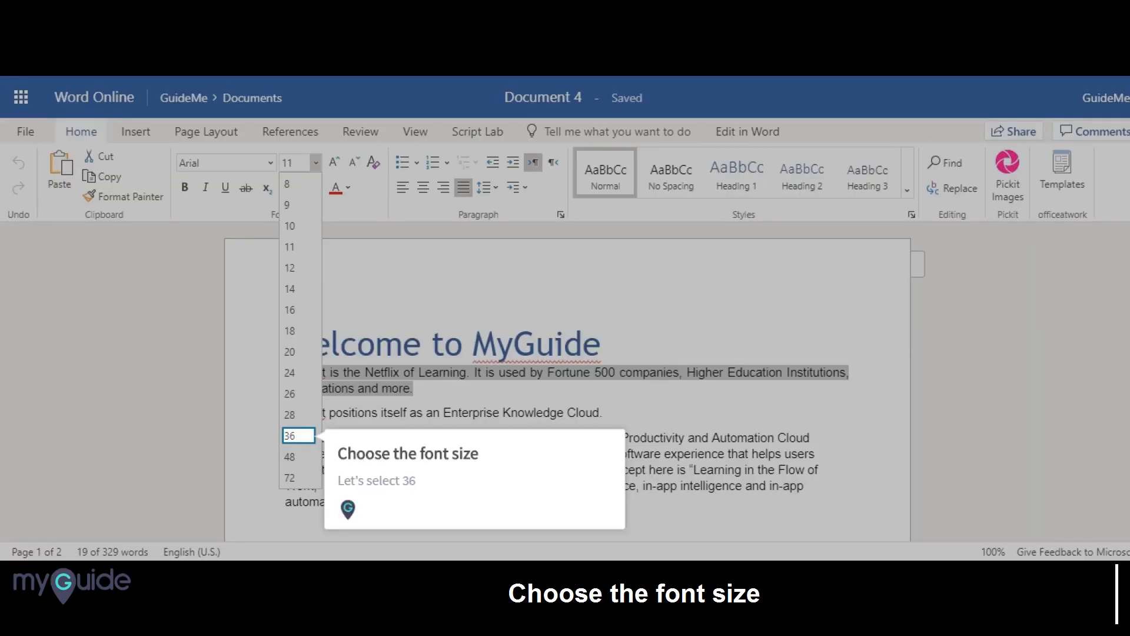
pyautogui.click(290, 435)
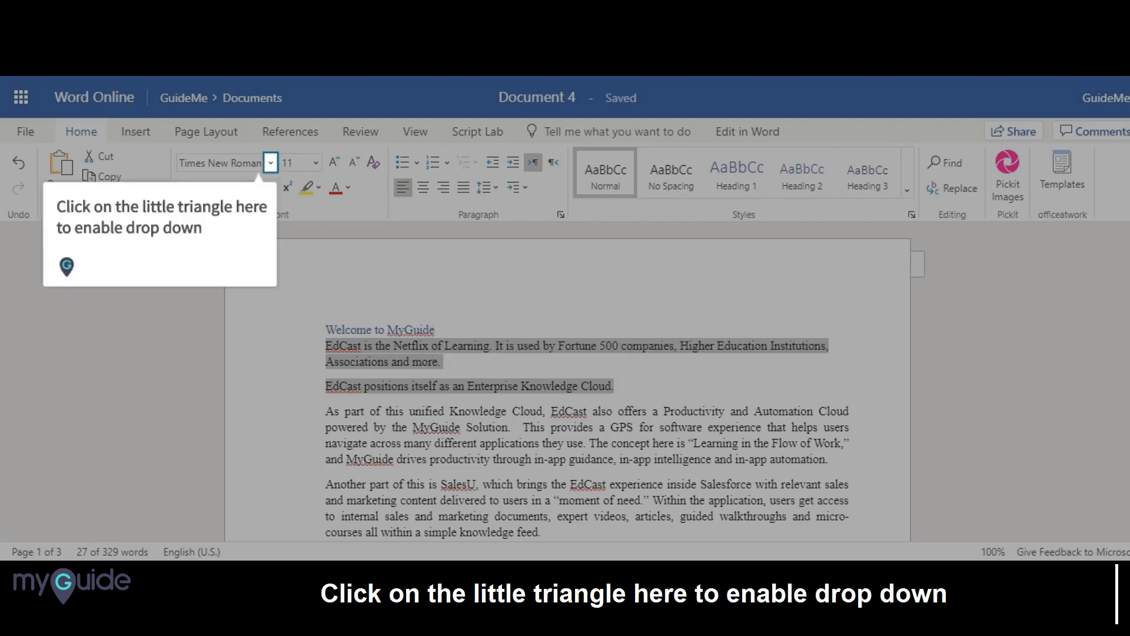
# Change the two selected EdCast paragraphs from Times New Roman to Comic Sans MS
pyautogui.click(270, 163)
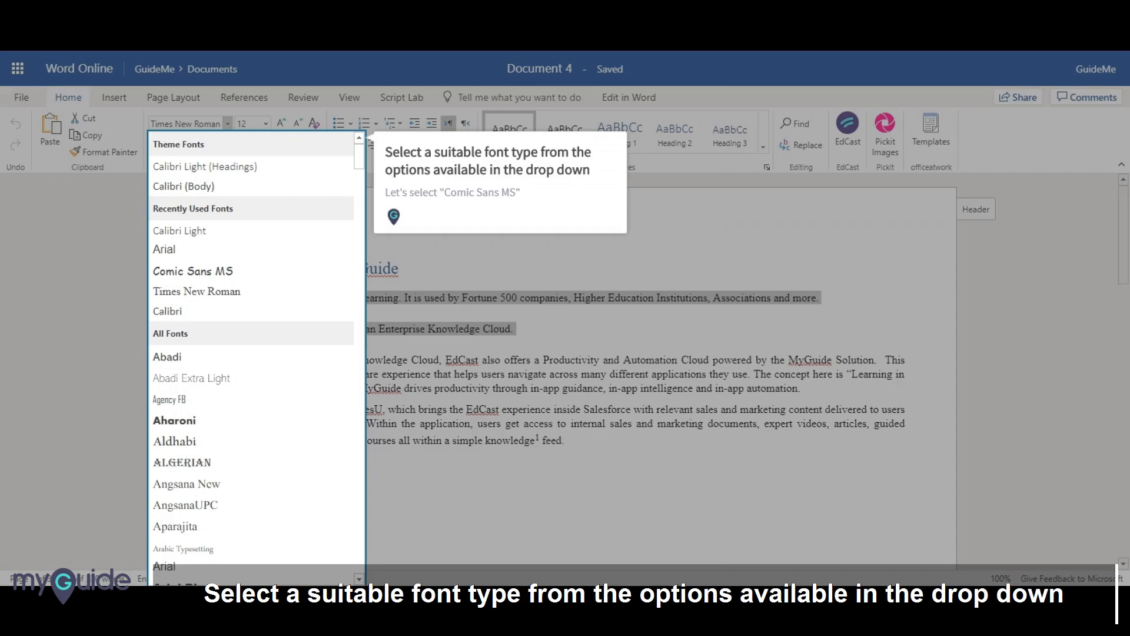
pyautogui.click(192, 271)
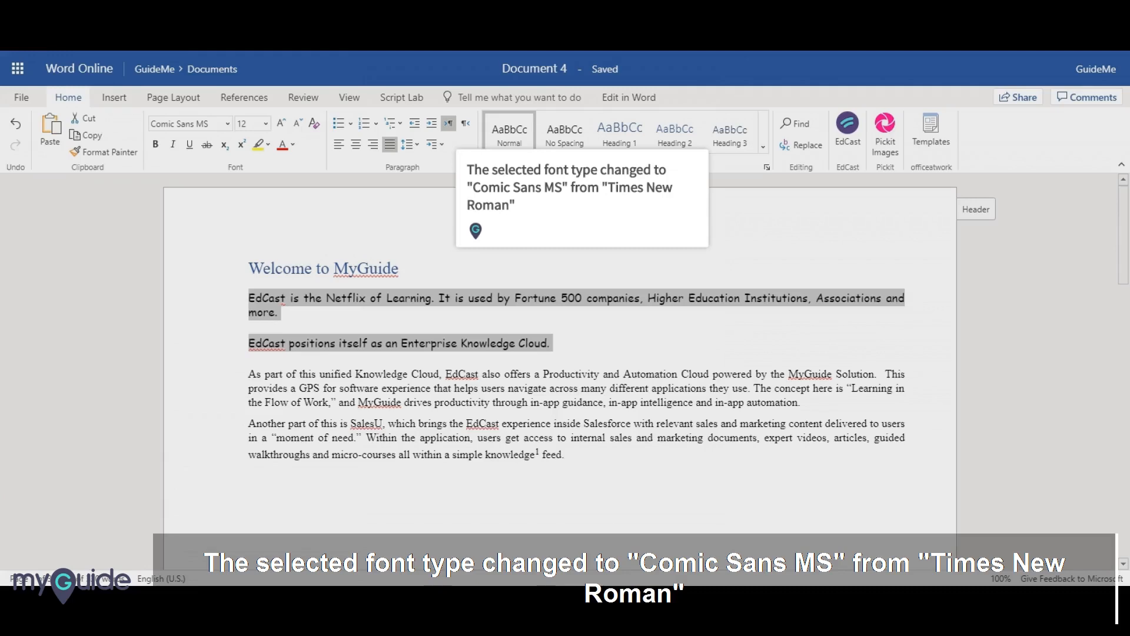